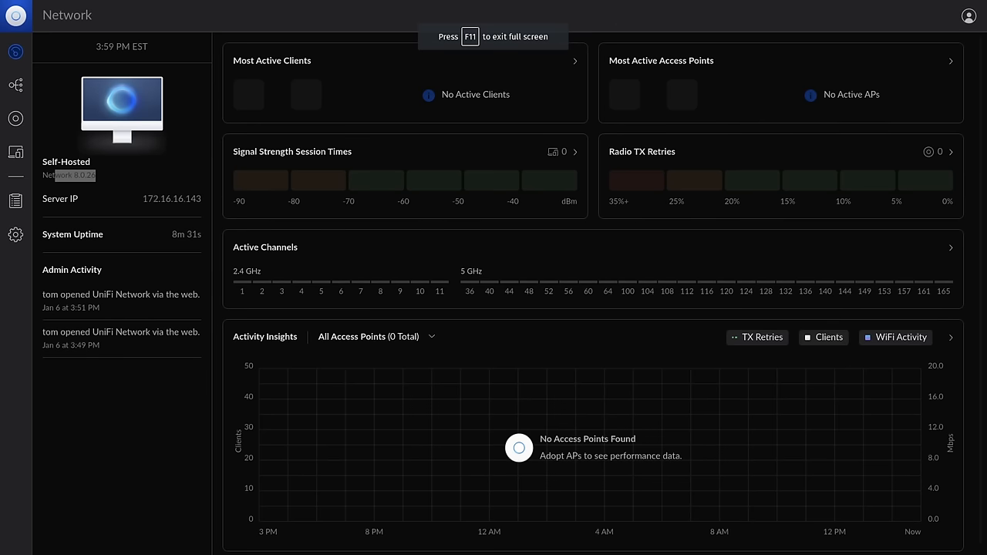
- View the Backups settings showing monthly auto backup and Network version 8.0.26
{"action": "left_click", "coordinate": [16, 234]}
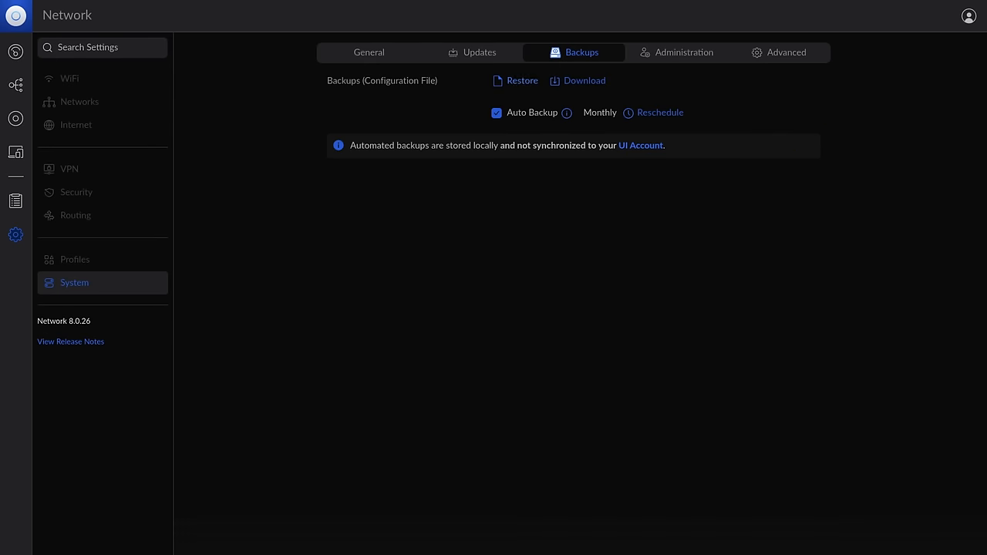
{"action": "left_click", "coordinate": [583, 80]}
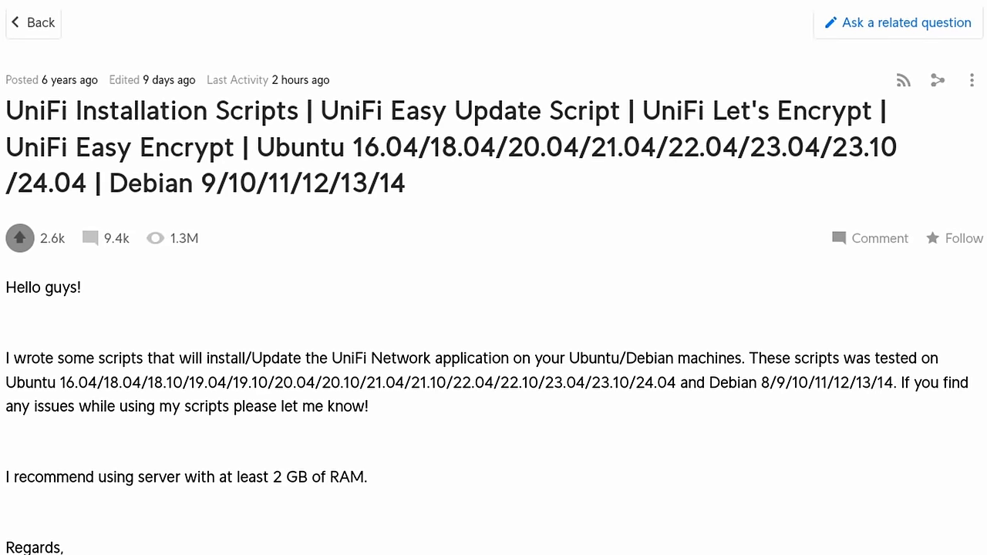
{"action": "scroll", "scroll_direction": "down", "scroll_amount": 3}
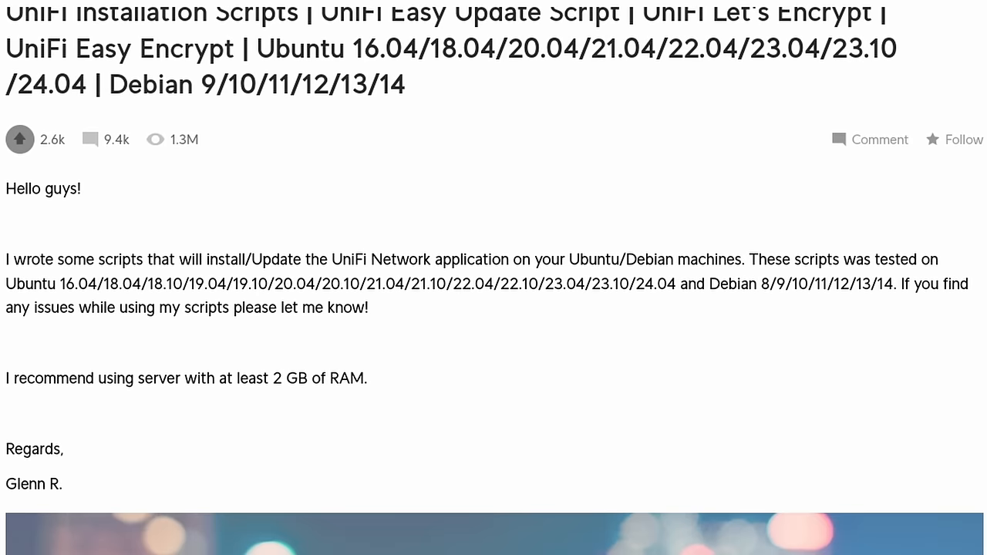
{"action": "scroll", "scroll_direction": "down", "scroll_amount": 3}
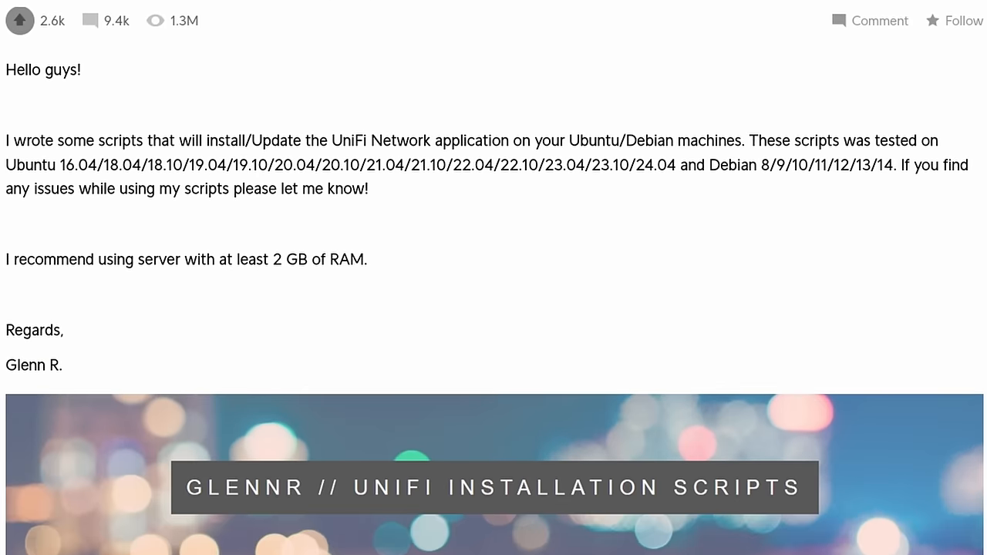
{"action": "scroll", "scroll_direction": "down", "scroll_amount": 3}
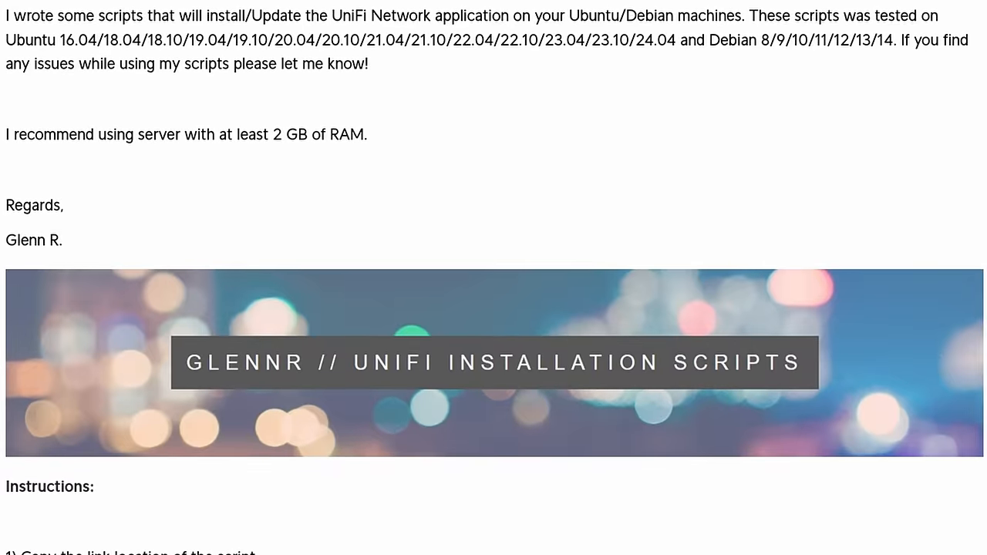
{"action": "scroll", "scroll_direction": "down", "scroll_amount": 3}
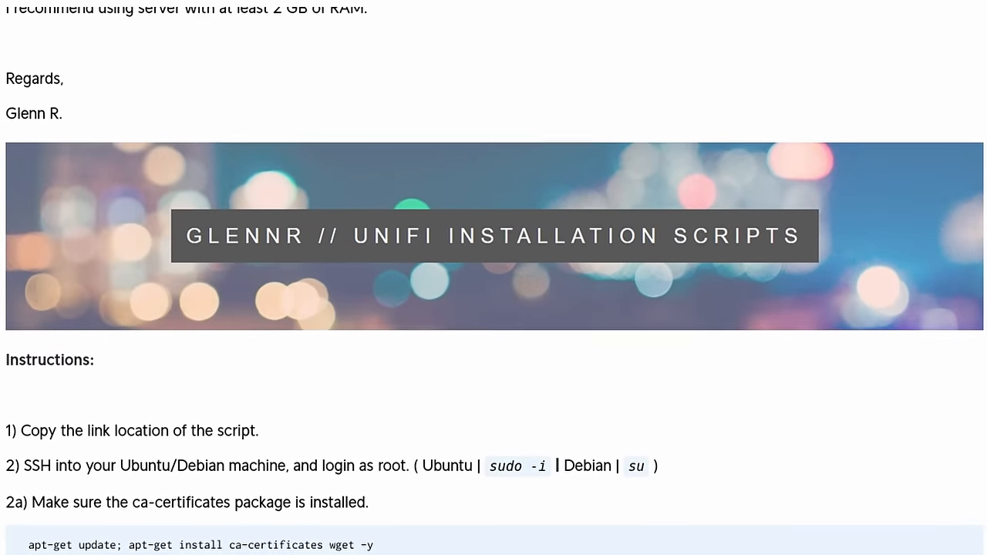
{"action": "scroll", "scroll_direction": "down", "scroll_amount": 3}
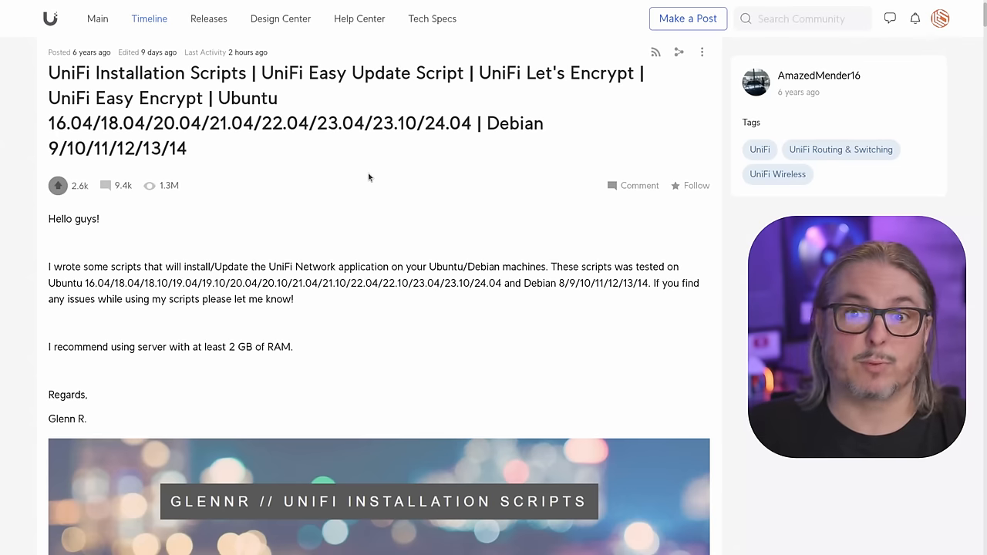
{"action": "scroll", "scroll_direction": "down", "scroll_amount": 3}
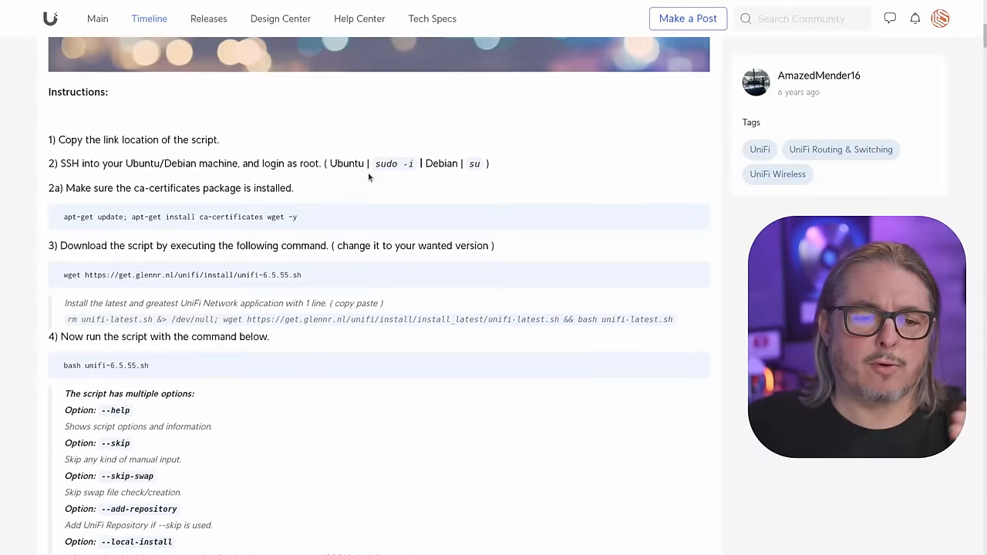
{"action": "scroll", "scroll_direction": "down", "scroll_amount": 3}
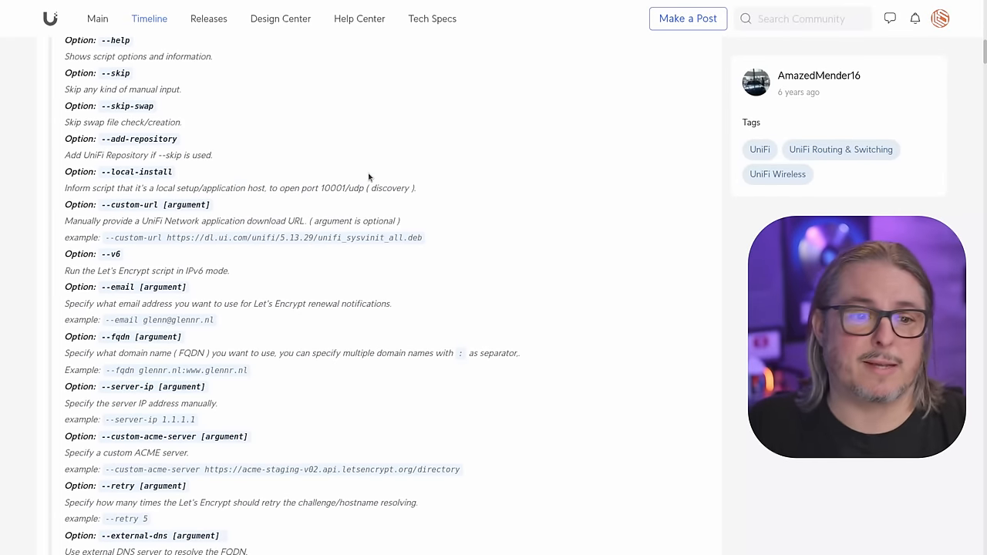
{"action": "scroll", "scroll_direction": "down", "scroll_amount": 3}
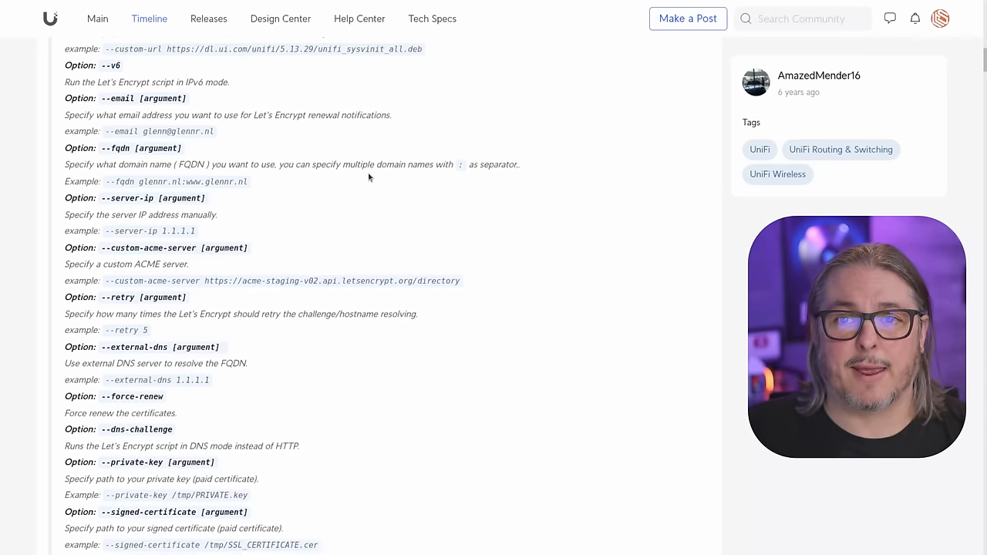
{"action": "scroll", "scroll_direction": "down", "scroll_amount": 3}
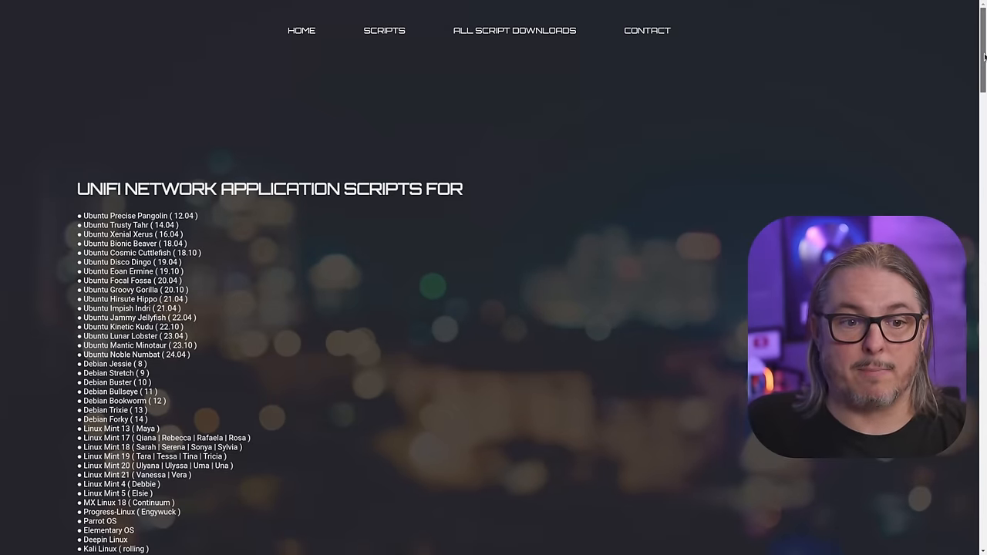
{"action": "scroll", "scroll_direction": "down", "scroll_amount": 3}
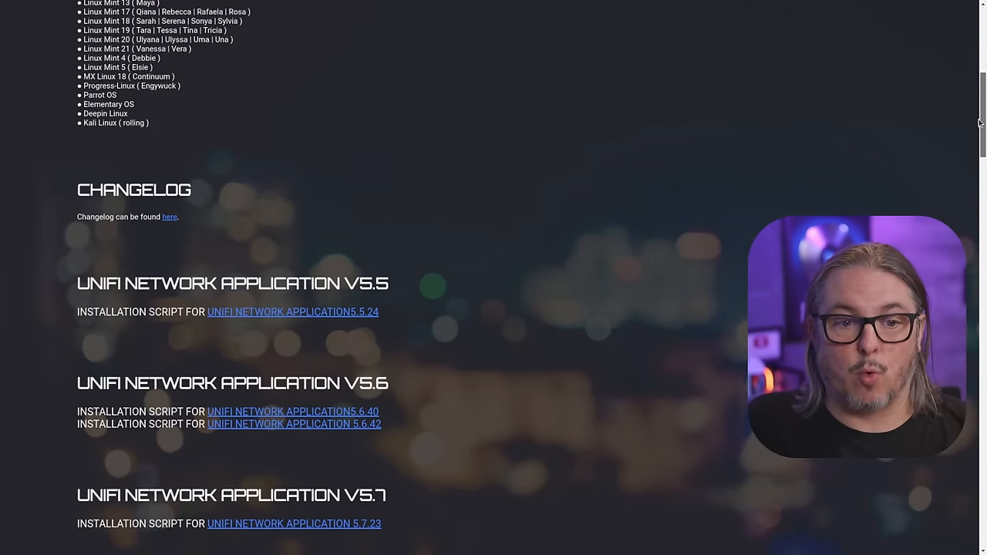
{"action": "scroll", "scroll_direction": "down", "scroll_amount": 3}
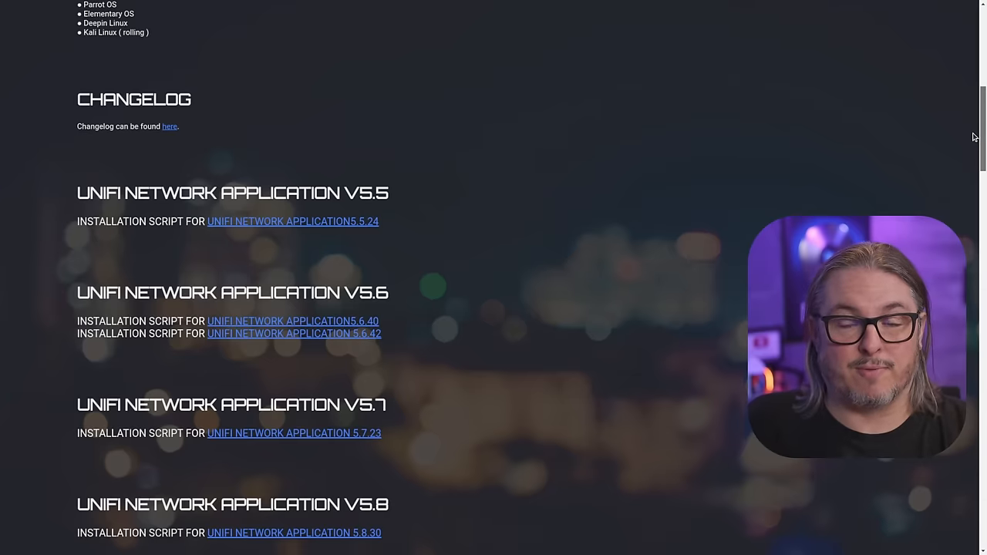
{"action": "scroll", "scroll_direction": "down", "scroll_amount": 3}
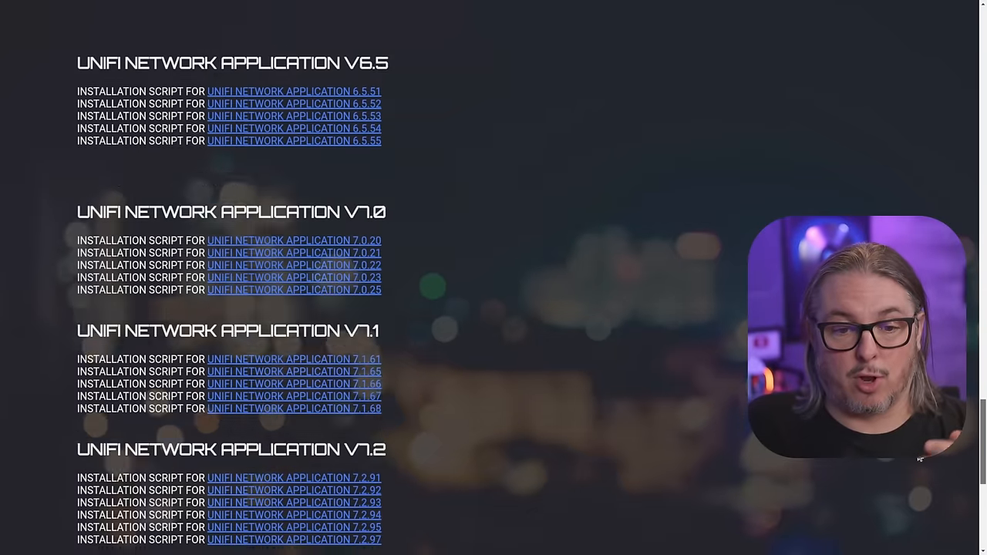
{"action": "scroll", "scroll_direction": "down", "scroll_amount": 3}
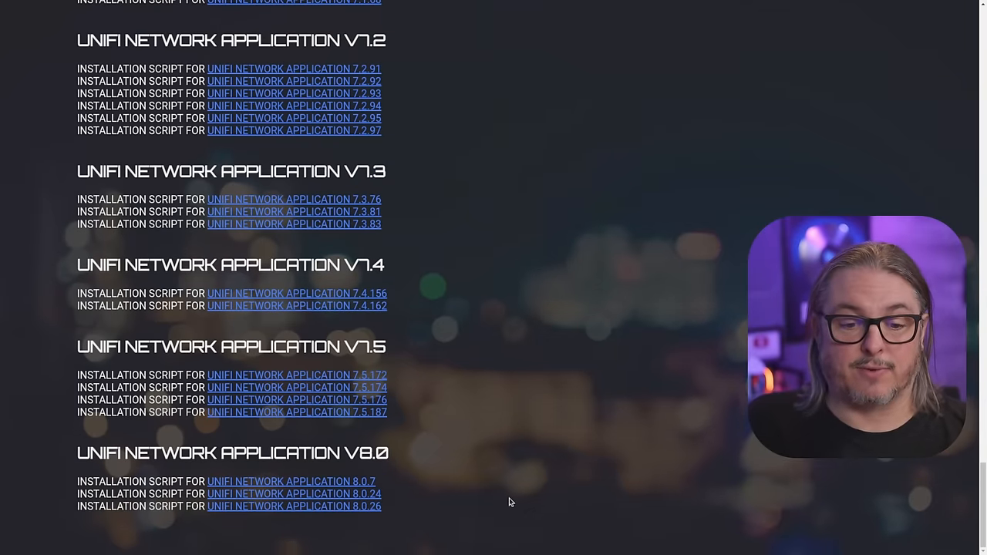
{"action": "mouse_move", "coordinate": [398, 524]}
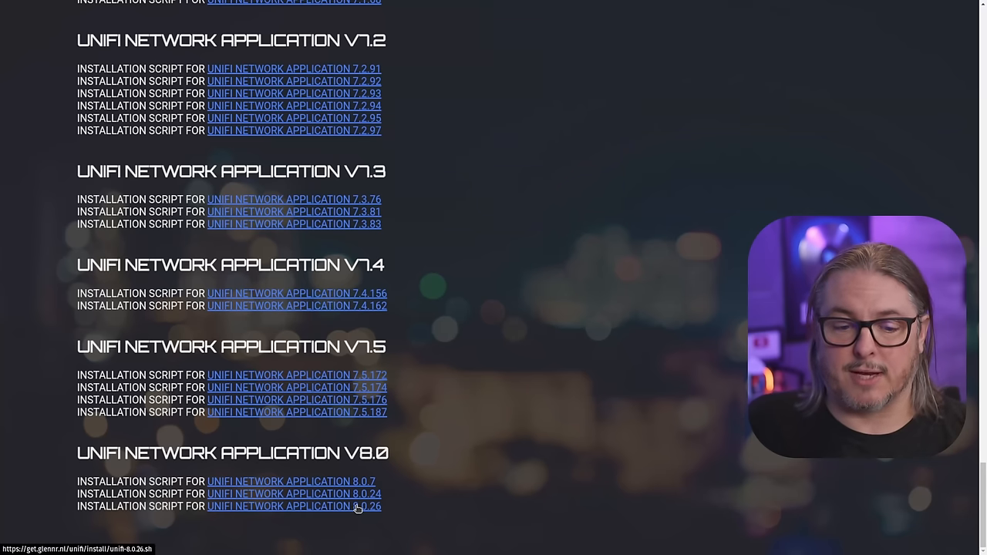
{"action": "mouse_move", "coordinate": [383, 500]}
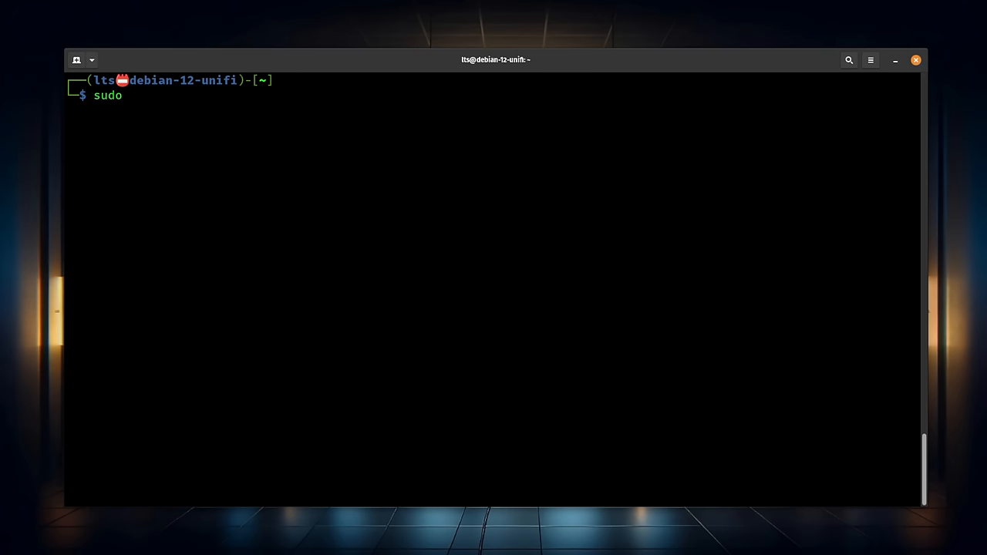
- Run bash unifi-8.0.24.sh, answering y to the system update and APT source list prompts
{"action": "type", "text": "bash unifi-8.0.24.sh"}
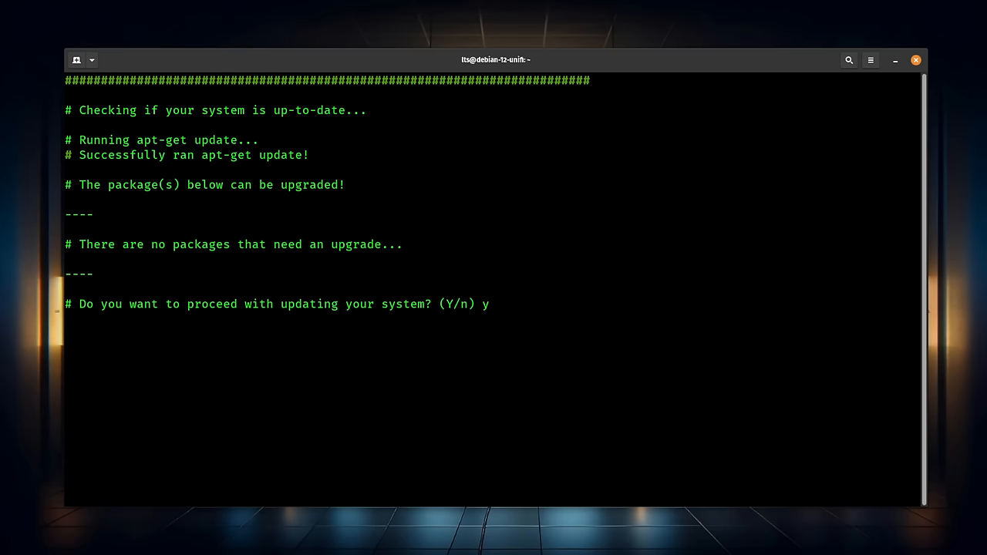
{"action": "key", "text": "Return"}
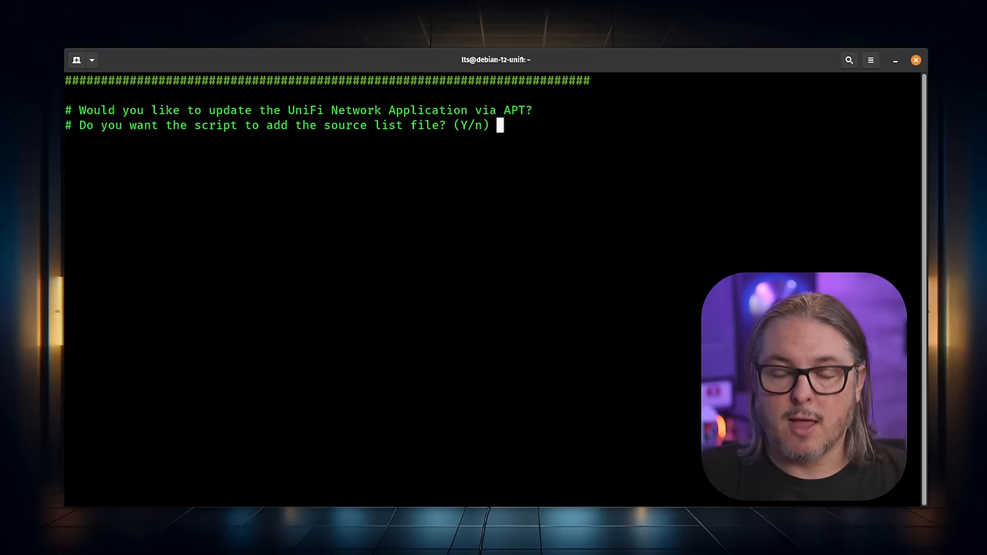
{"action": "type", "text": "y"}
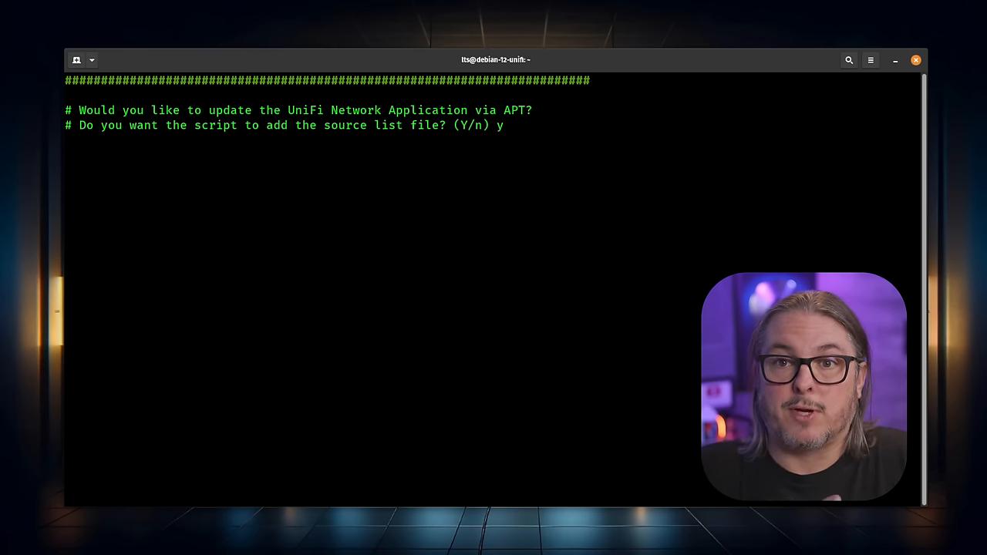
{"action": "key", "text": "Return"}
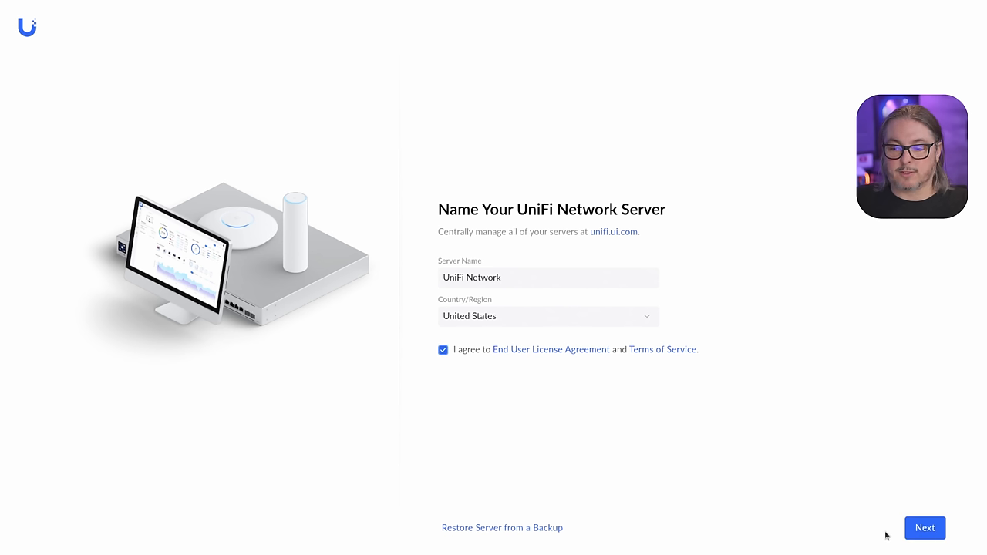
- Accept the server name and finish setup with local admin credentials and email x@x
{"action": "left_click", "coordinate": [924, 528]}
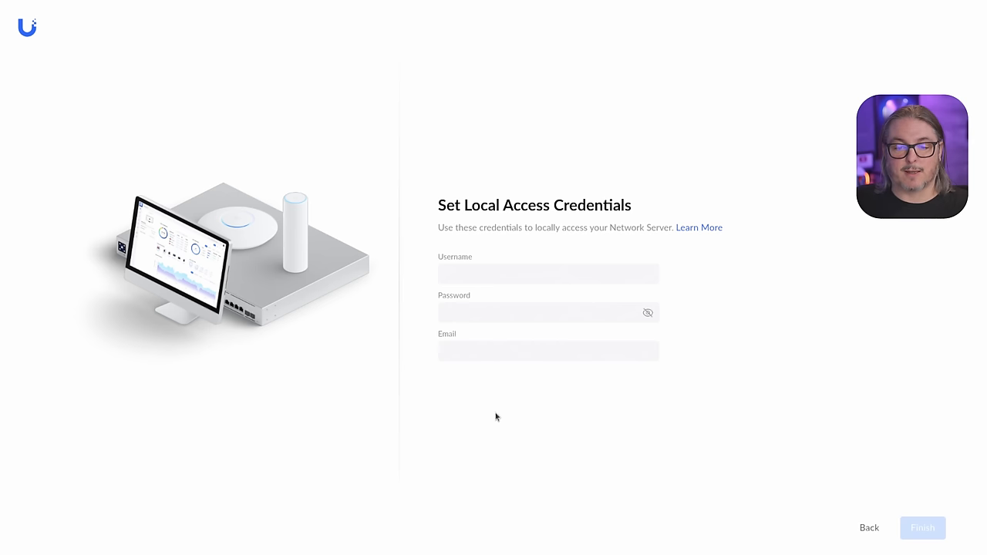
{"action": "left_click", "coordinate": [548, 275]}
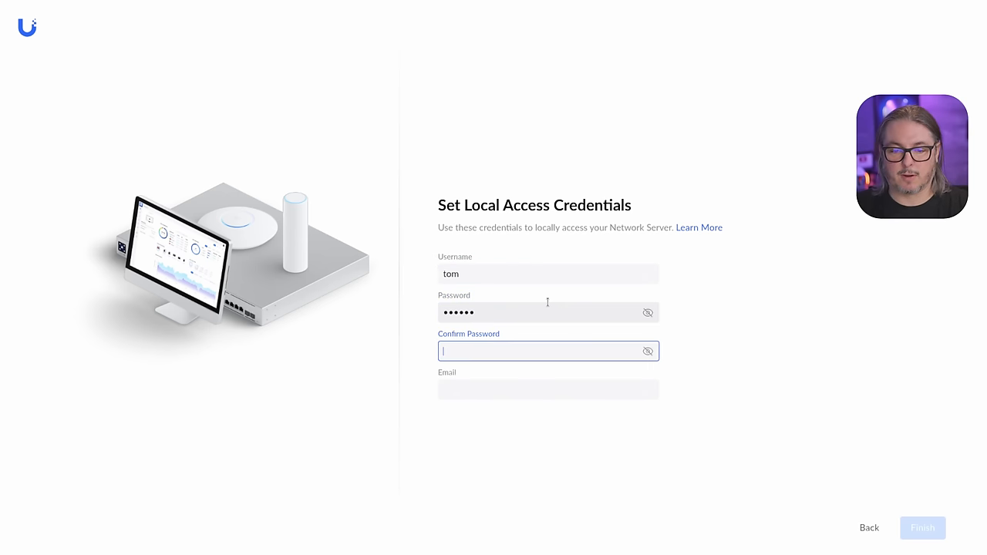
{"action": "type", "text": "x@x."}
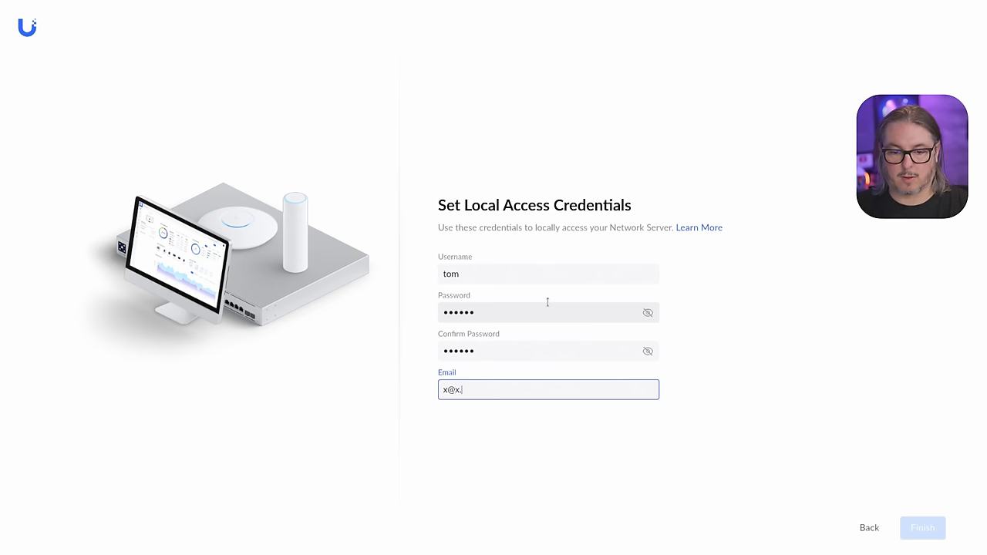
{"action": "left_click", "coordinate": [922, 527]}
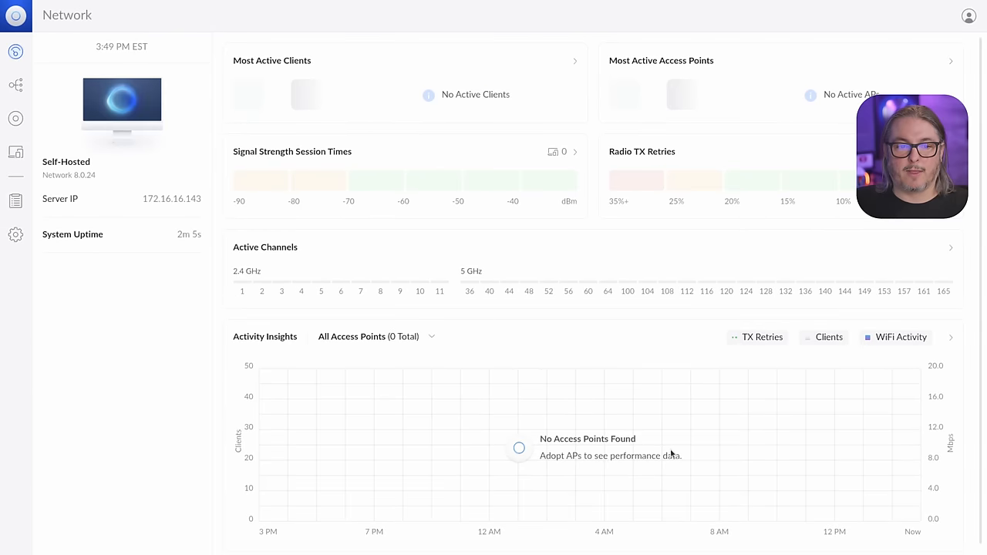
{"action": "mouse_move", "coordinate": [16, 234]}
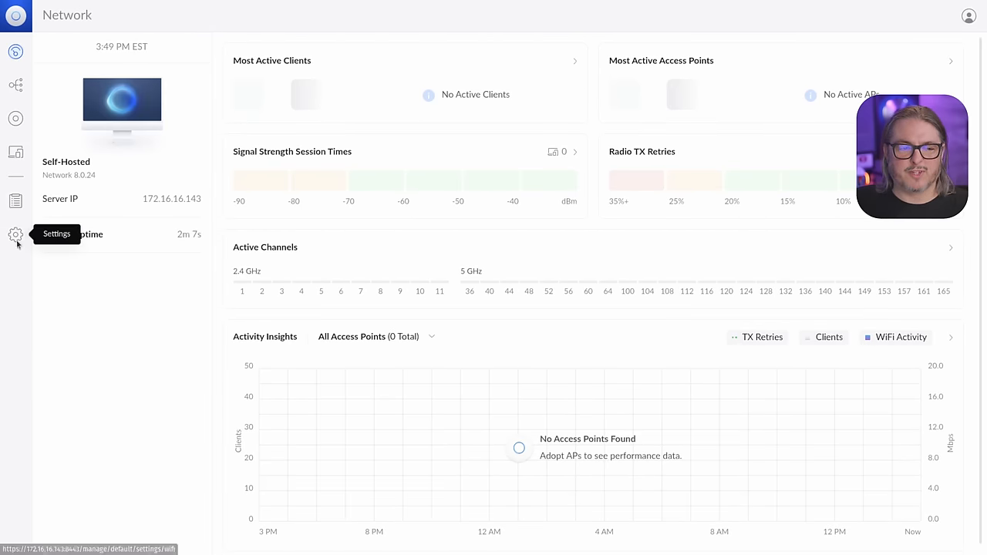
- Go to the System section of the controller settings
{"action": "left_click", "coordinate": [16, 235]}
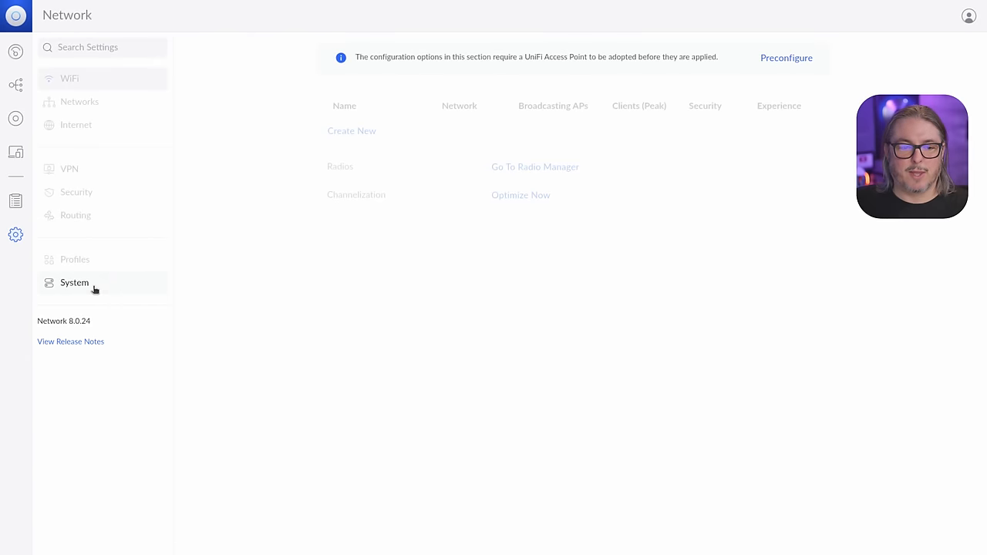
{"action": "left_click", "coordinate": [74, 284]}
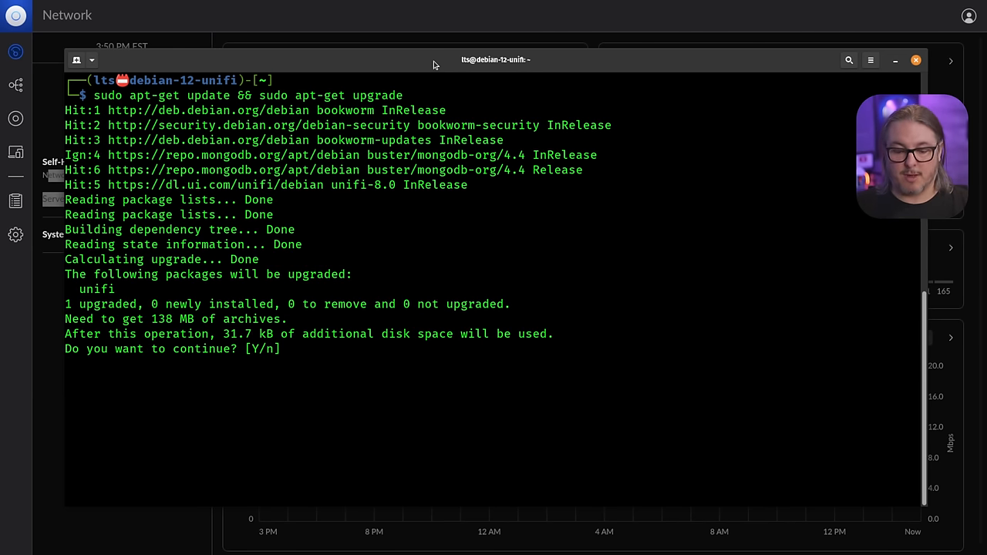
- Answer y to confirm the apt upgrade of the unifi package
{"action": "type", "text": "y"}
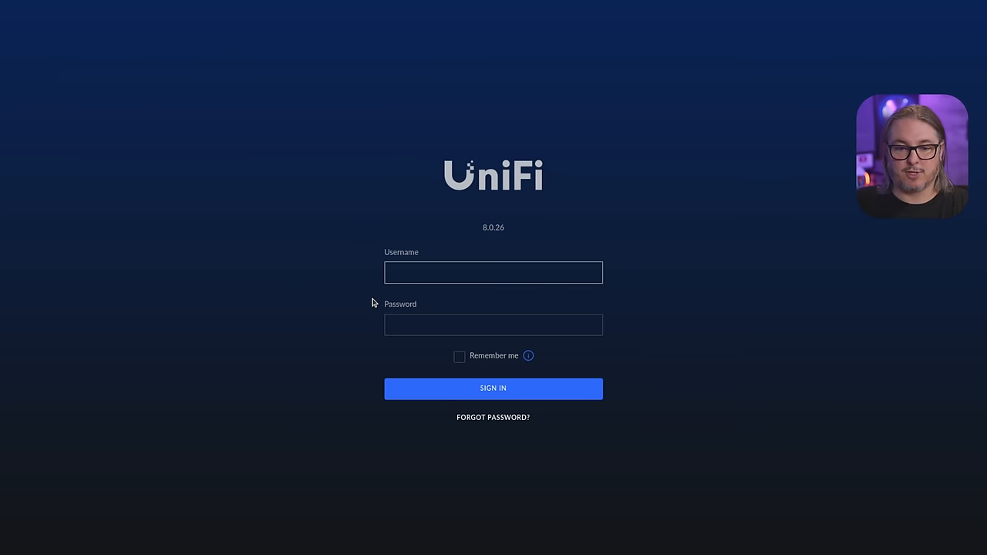
- Sign in to the upgraded 8.0.26 controller as user 'tom'
{"action": "left_click", "coordinate": [494, 272]}
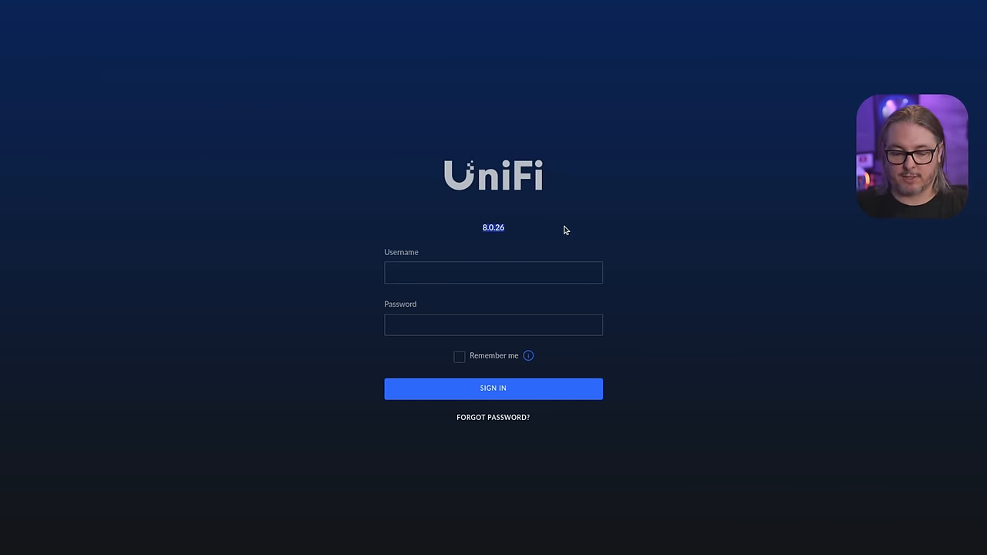
{"action": "type", "text": "tom"}
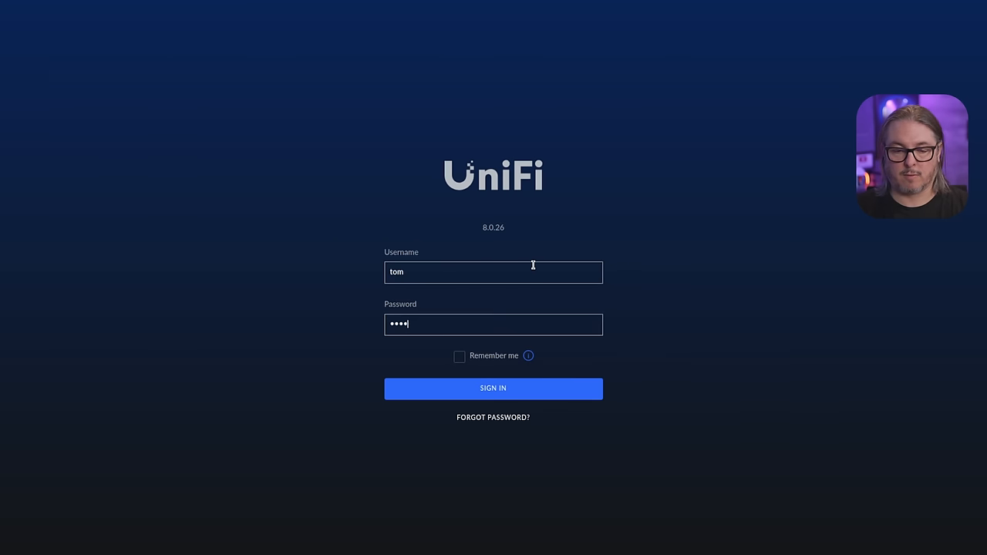
{"action": "left_click", "coordinate": [494, 388]}
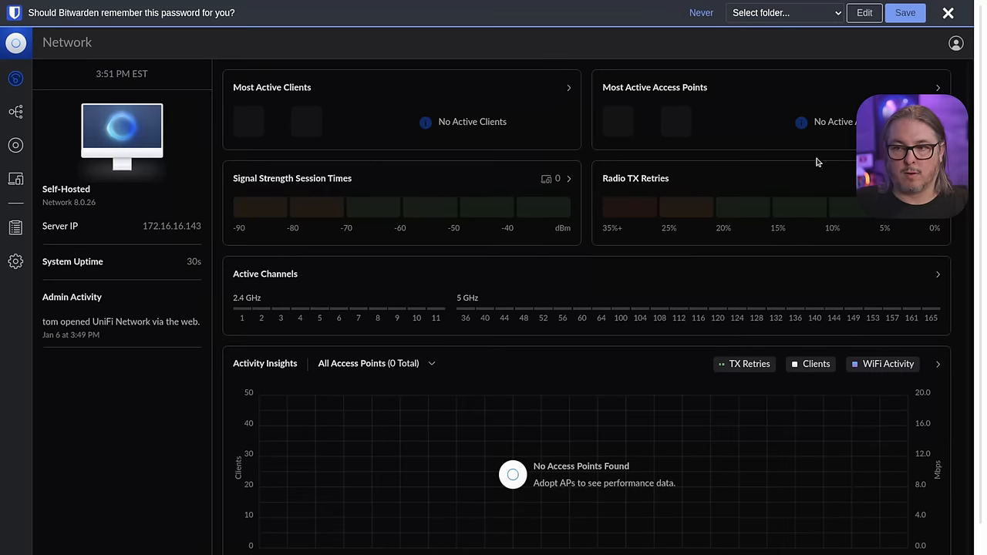